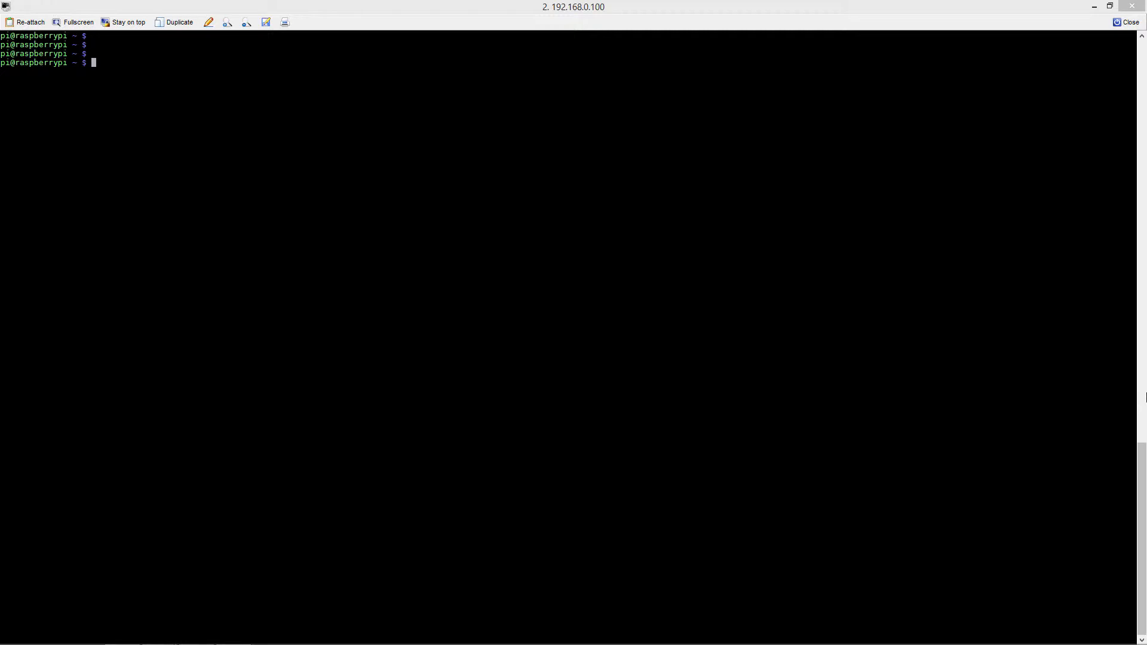
mouse_move(279, 133)
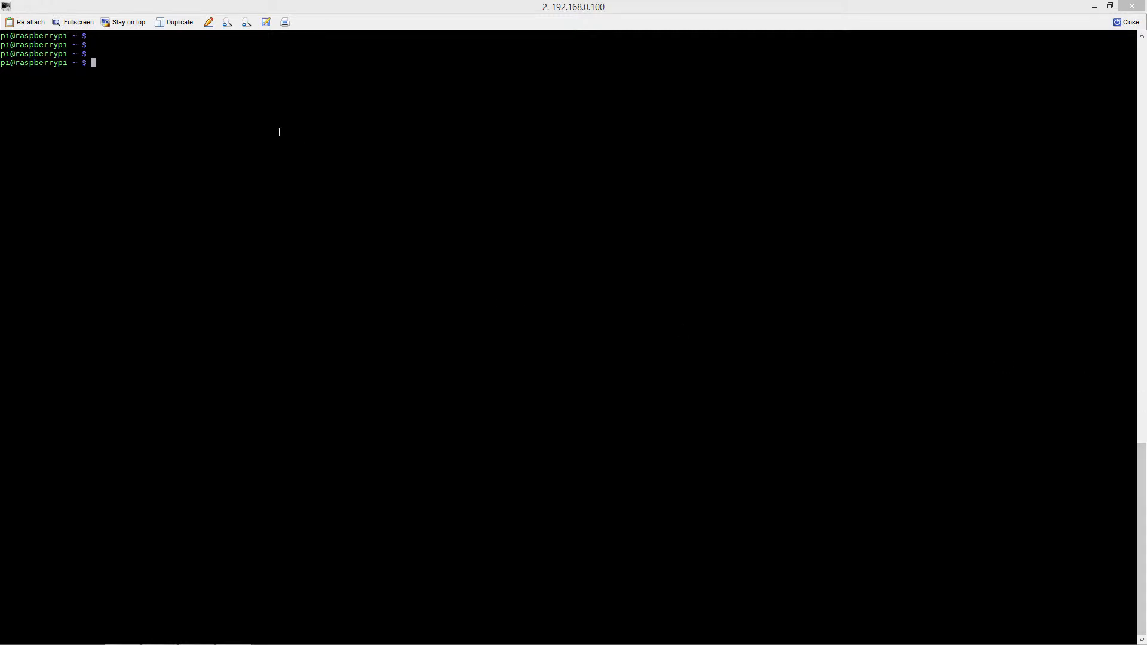
Run sudo apt-get install xrdp on the Raspberry Pi and let it finish.
type("sudo a")
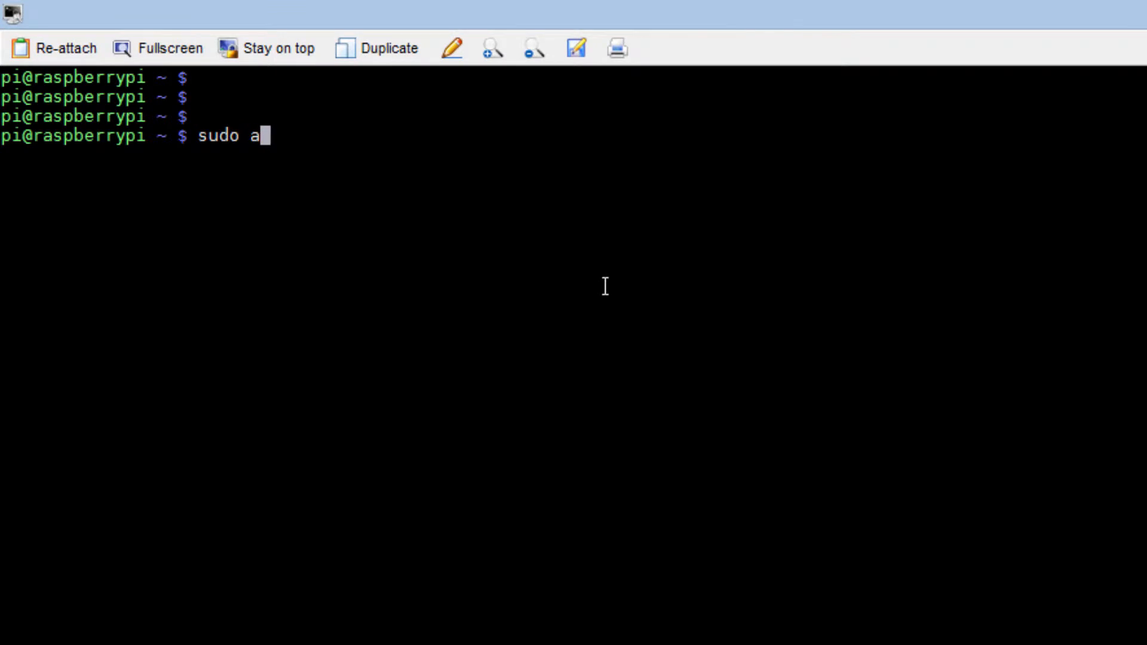
type("pt-g")
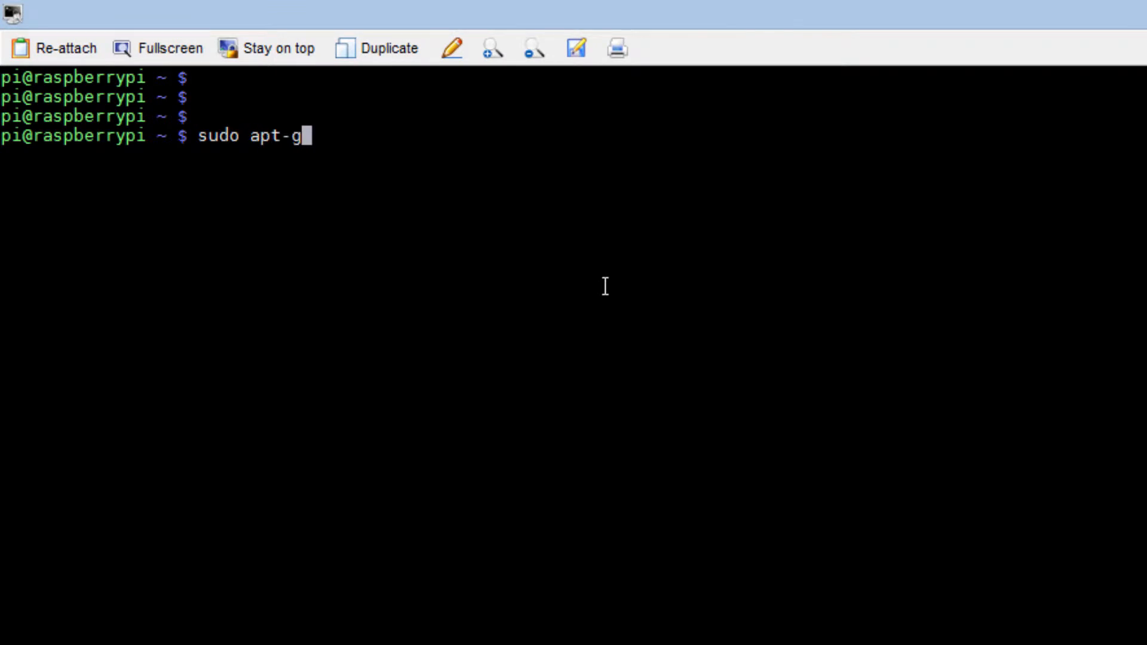
type("et install xr")
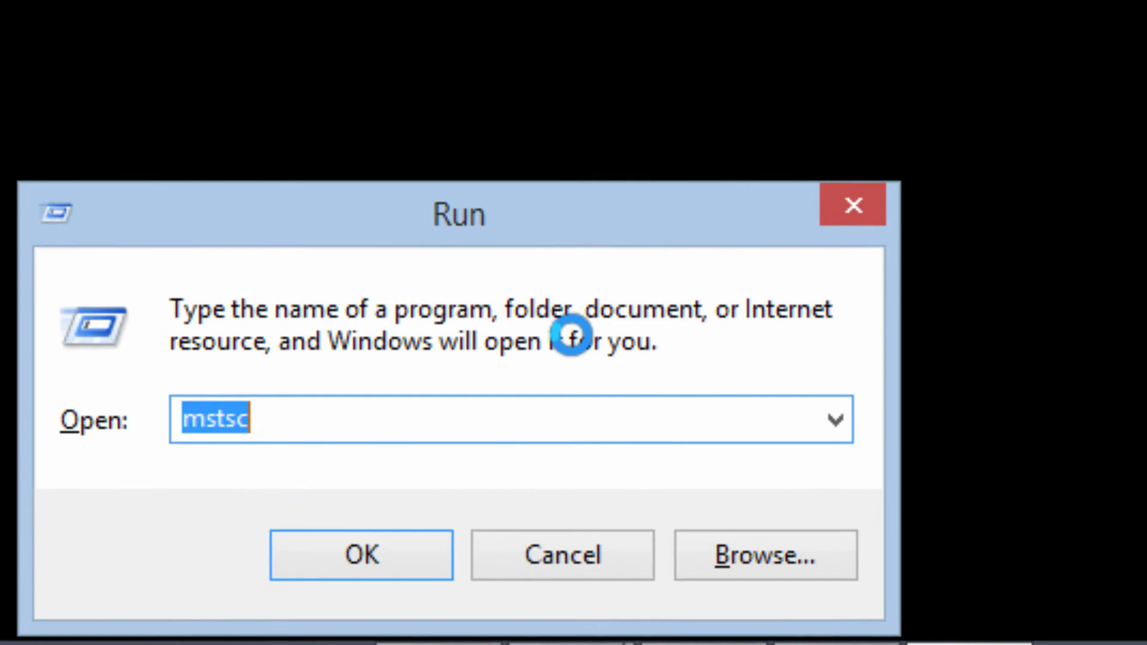
Launch mstsc from Run and connect Remote Desktop to 192.168.0.100.
type("ms")
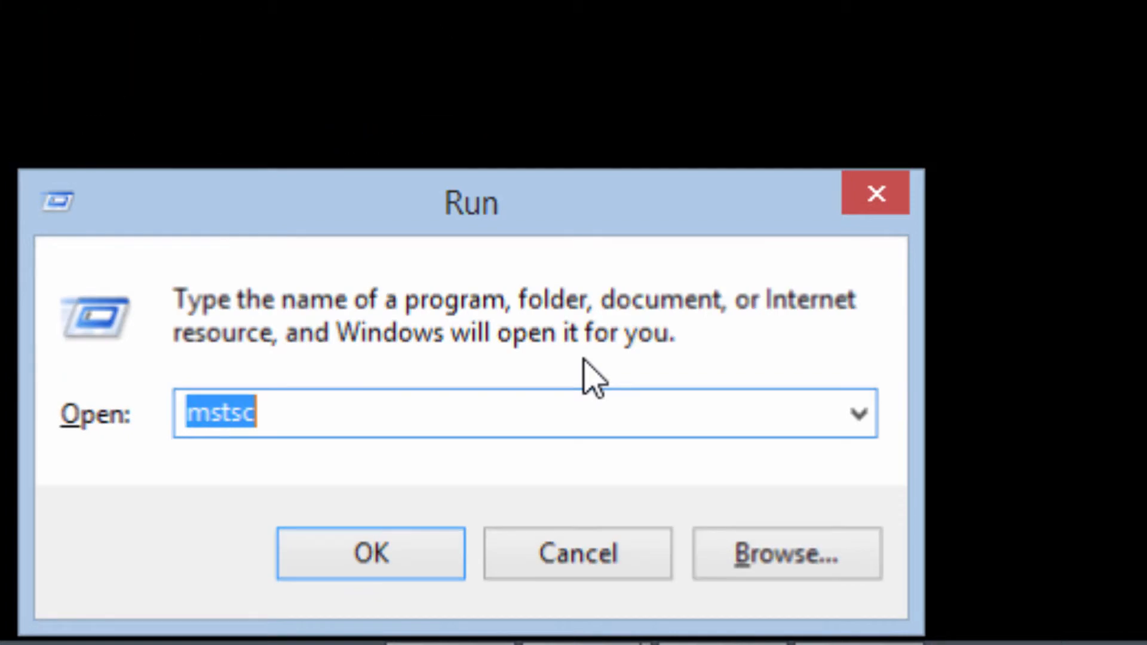
left_click(371, 554)
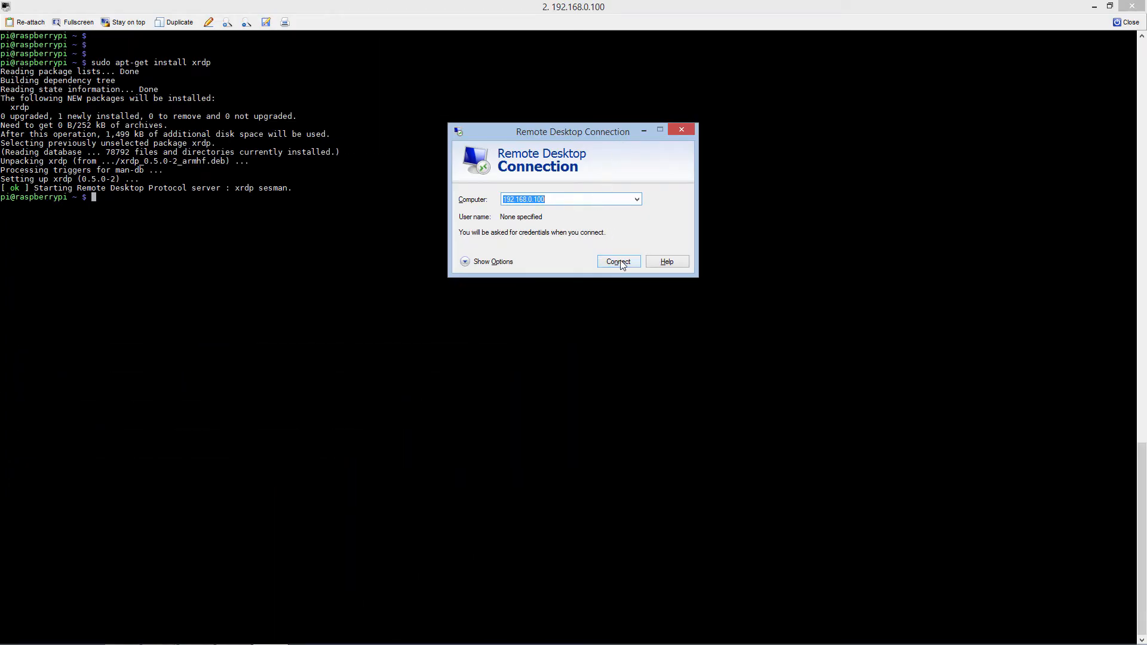
left_click(617, 262)
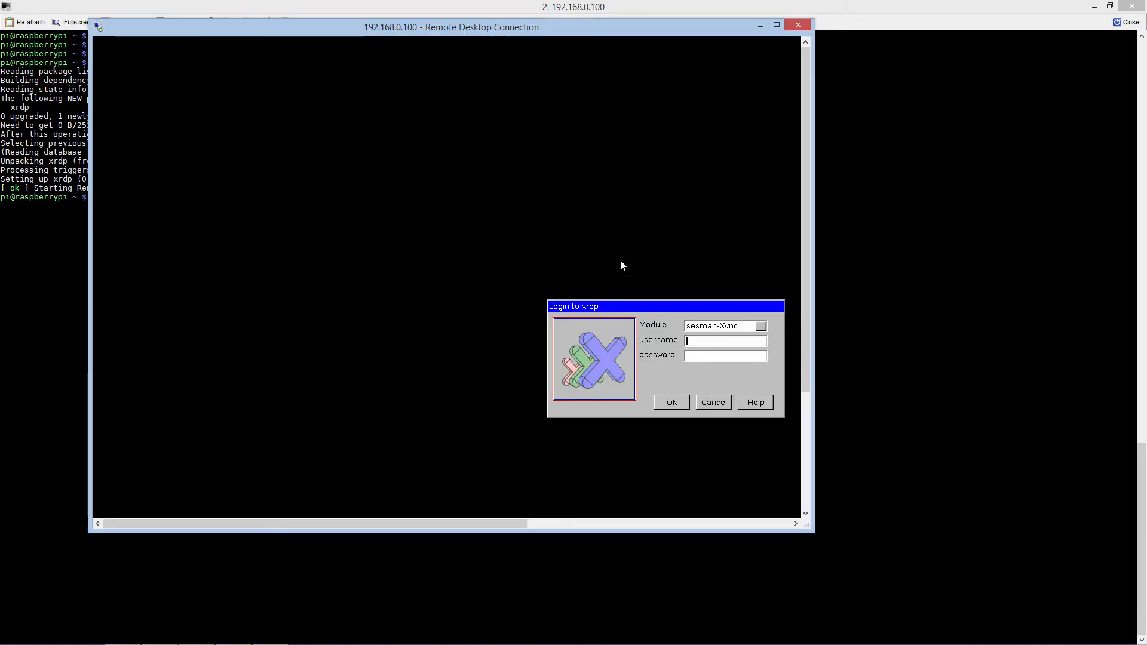
Log in to the xrdp session as user pi with its password.
type("pi")
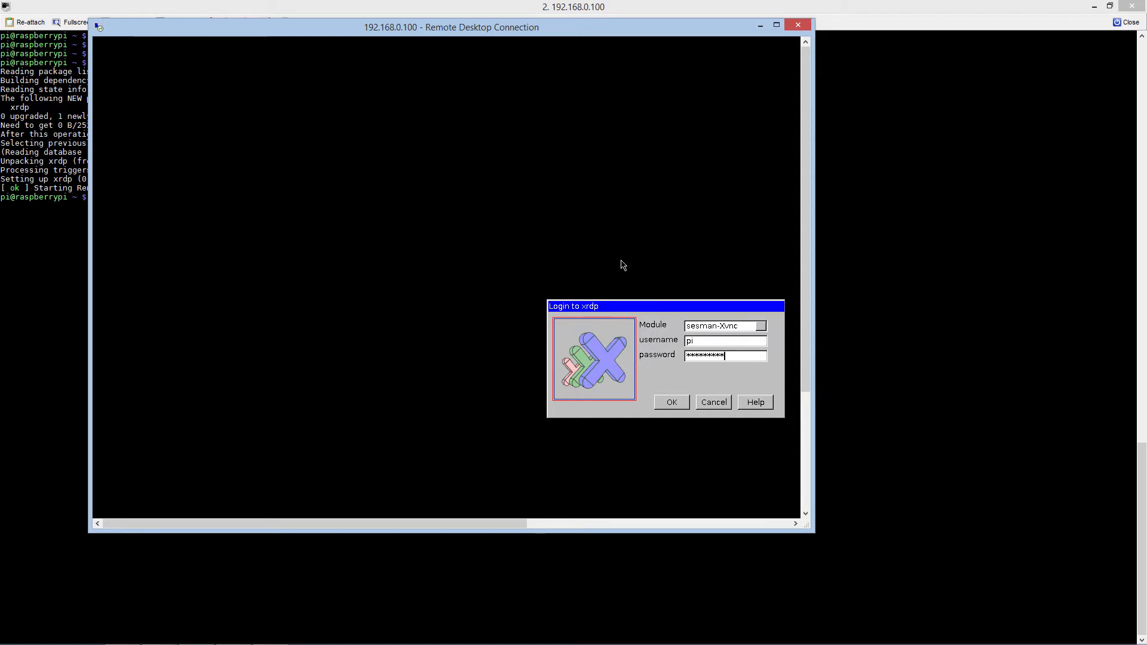
left_click(670, 402)
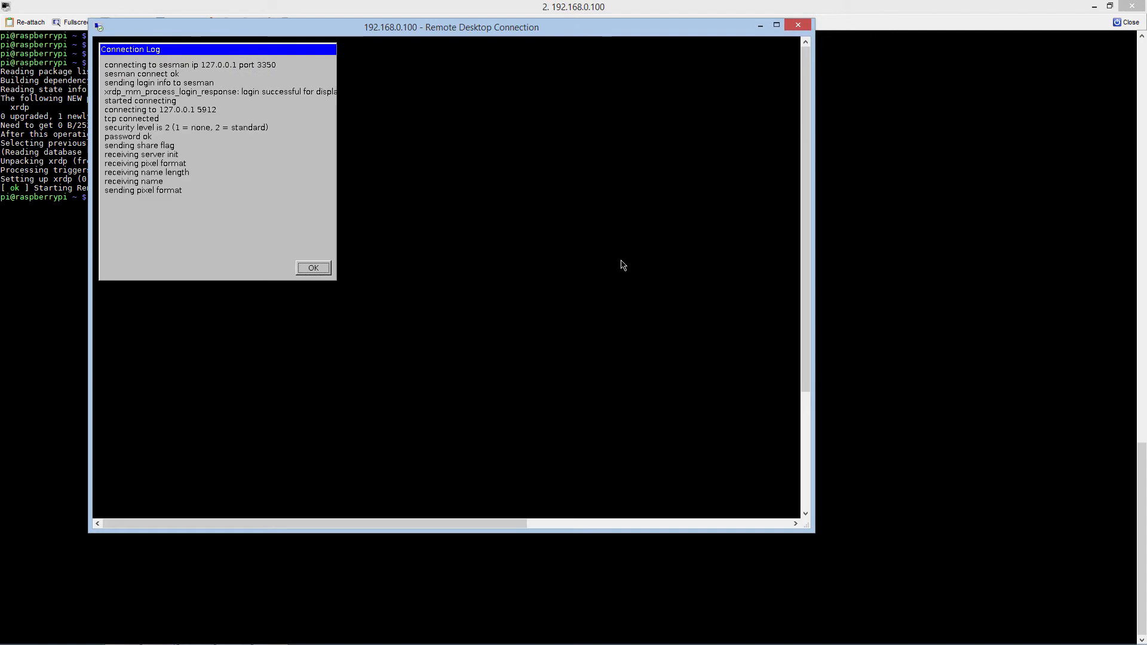
Dismiss the connection log and maximize the Raspberry Pi desktop to full screen.
left_click(312, 266)
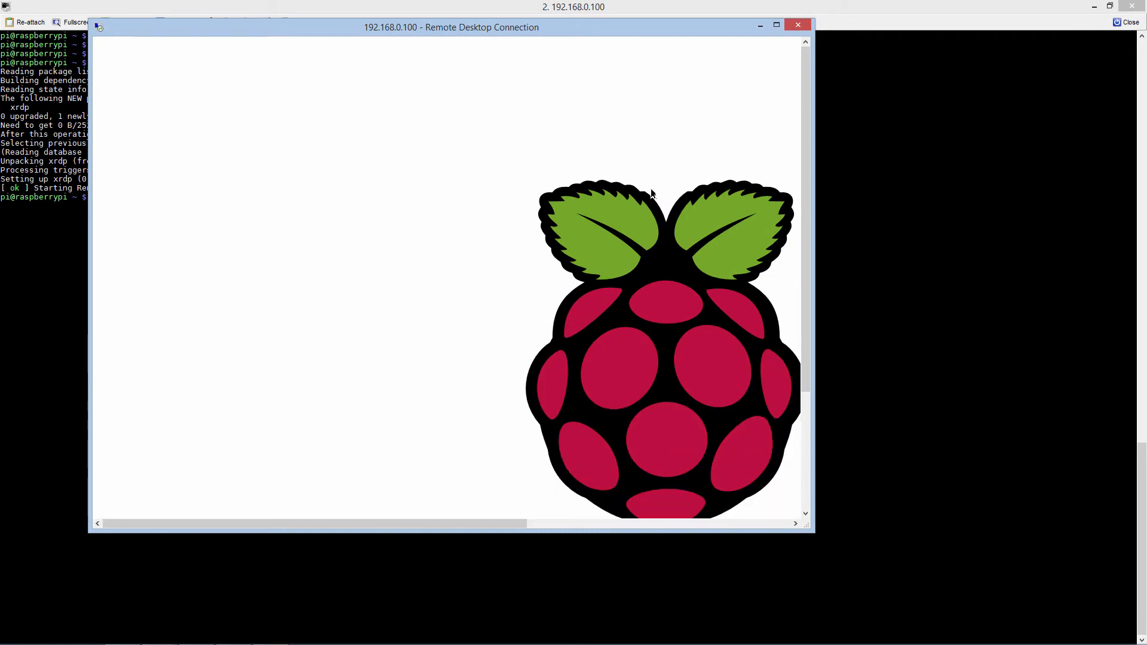
left_click(778, 24)
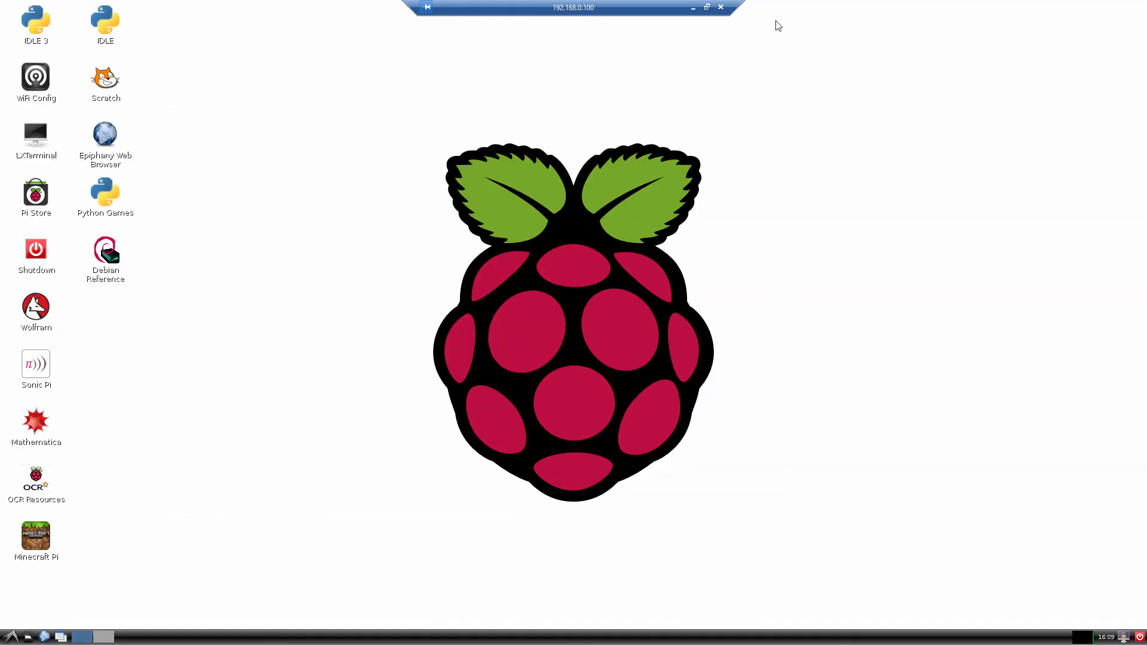